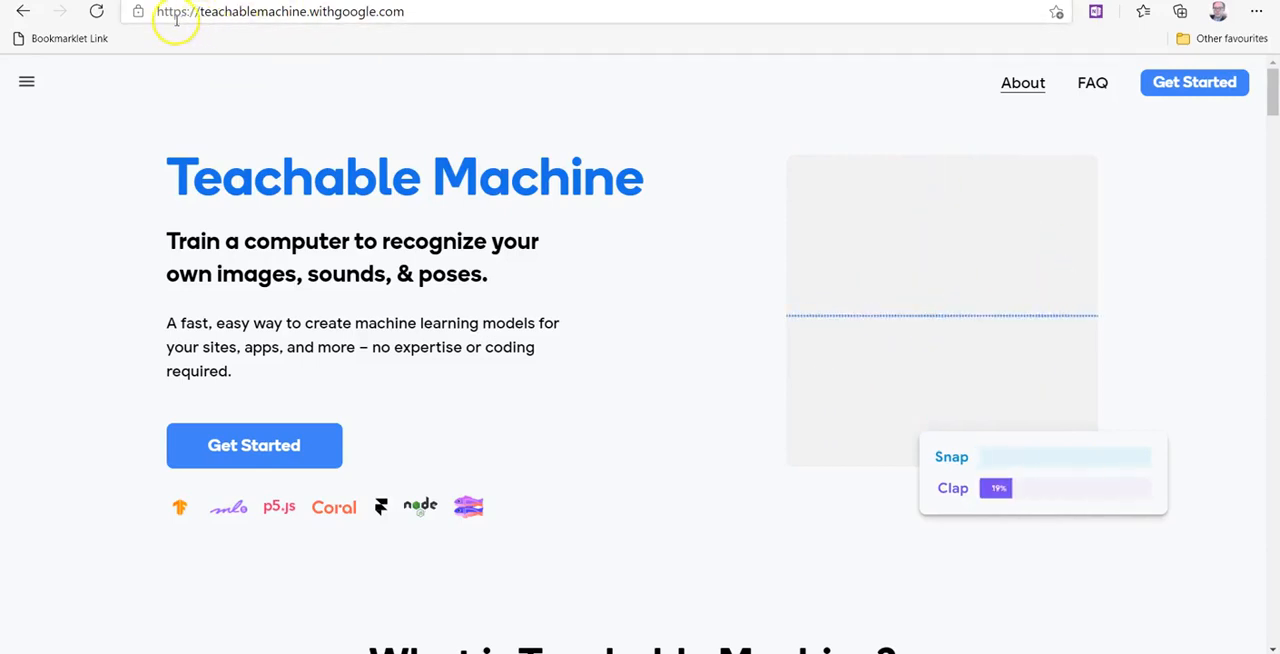
Reach Teachable Machine's New Project page via Get Started.
{"action": "left_click", "coordinate": [250, 11]}
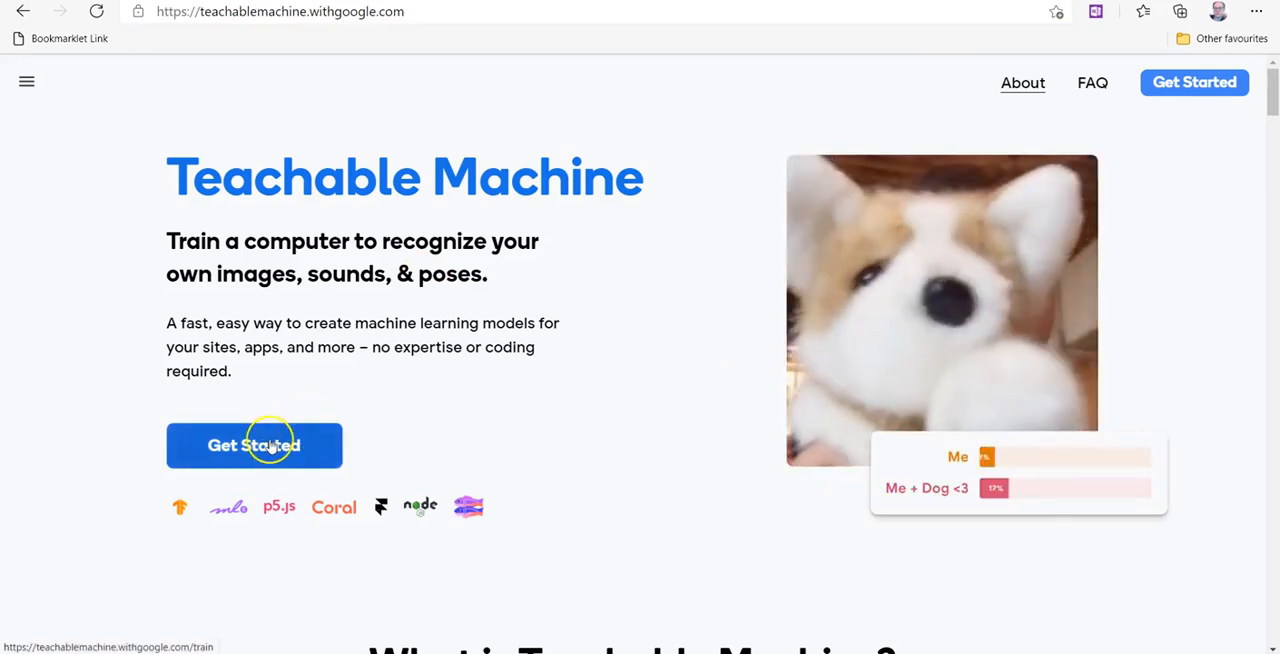
{"action": "left_click", "coordinate": [254, 446]}
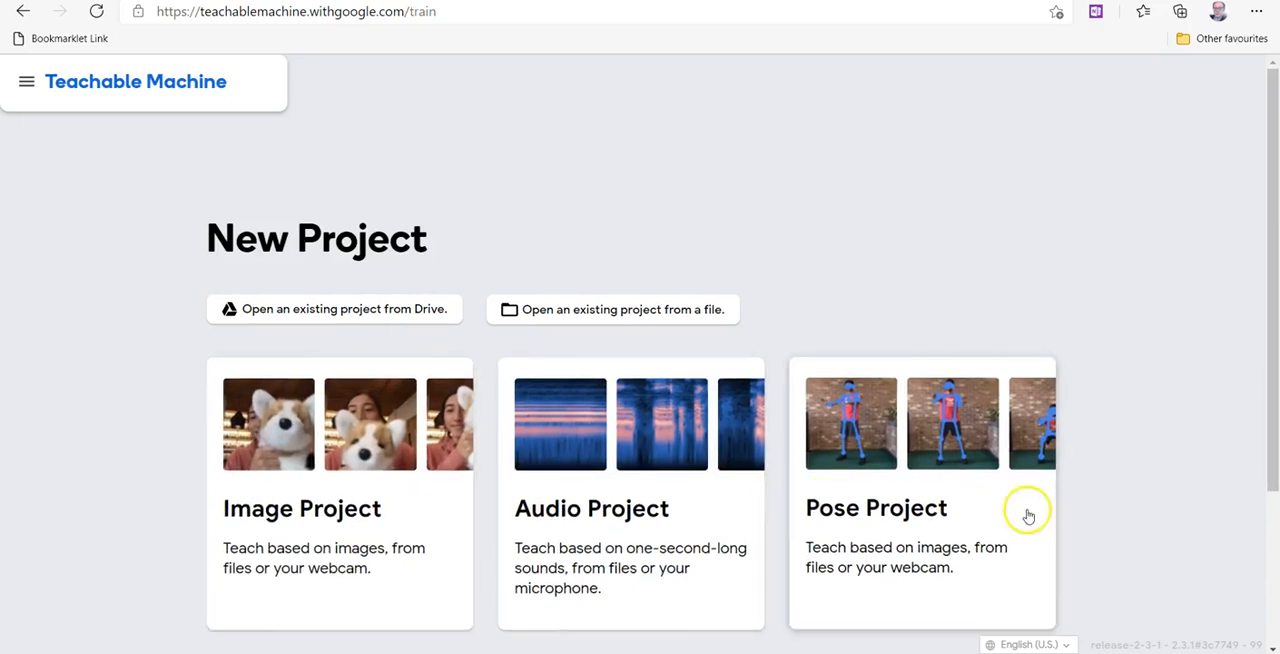
{"action": "mouse_move", "coordinate": [283, 541]}
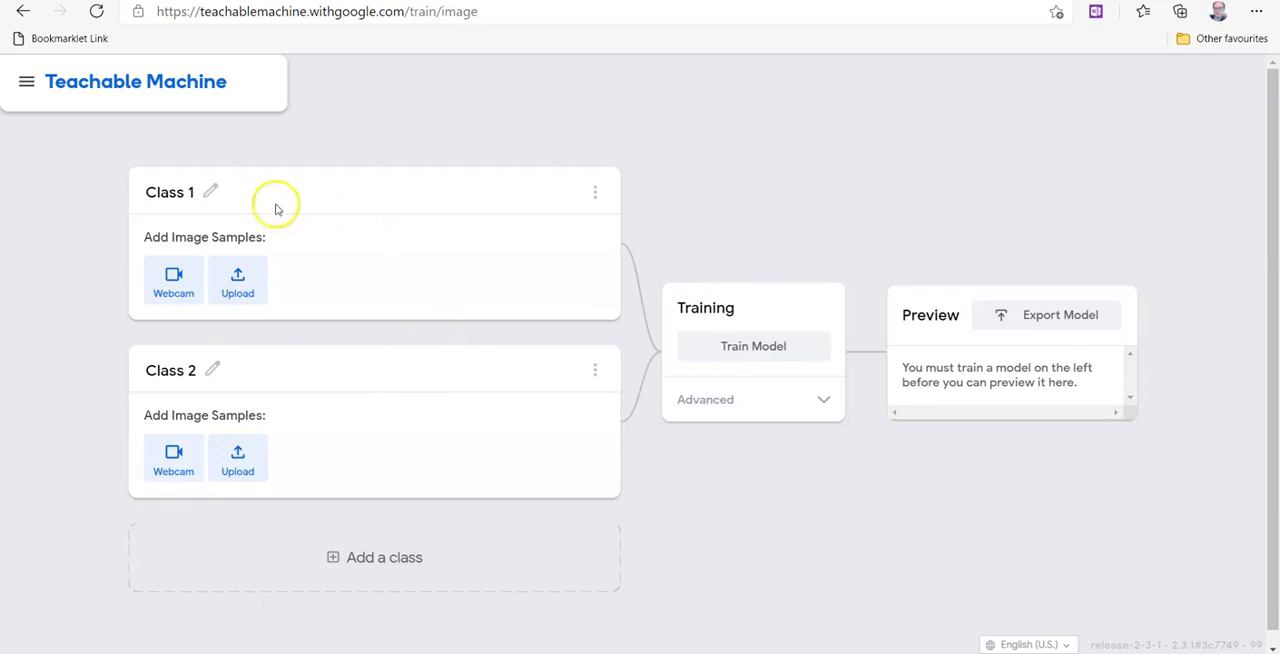
{"action": "mouse_move", "coordinate": [173, 285]}
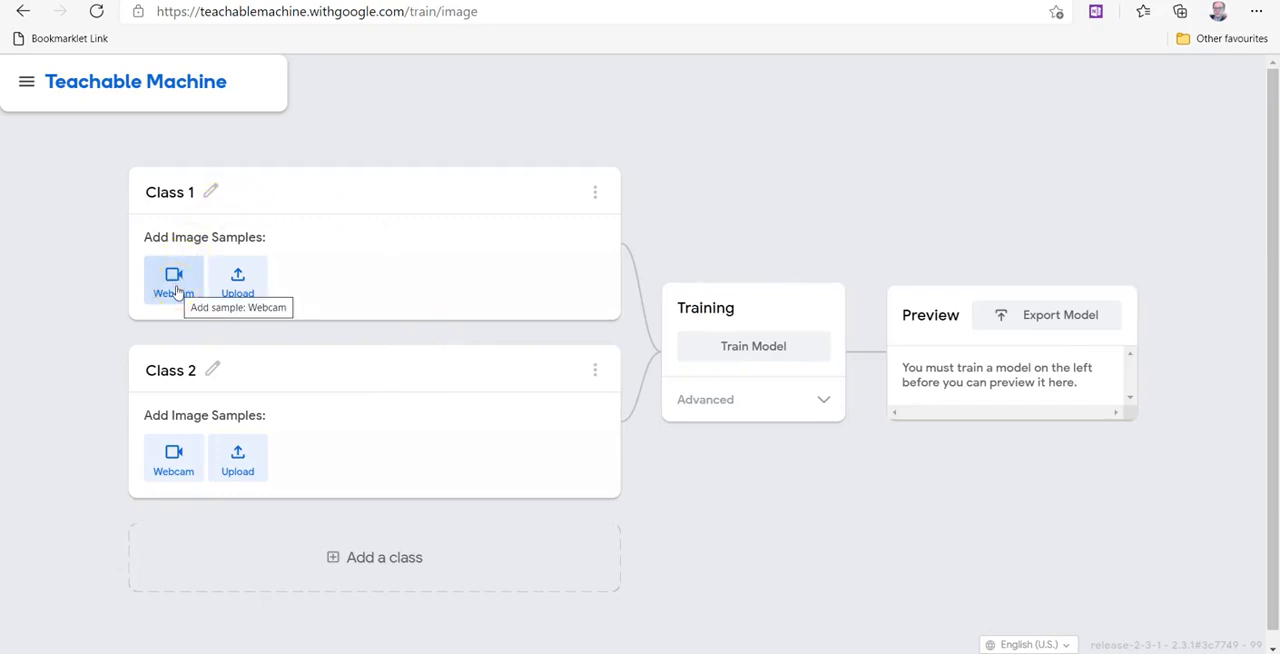
Switch Class 1 to webcam input and record 218 images of the presenter smiling.
{"action": "left_click", "coordinate": [173, 280]}
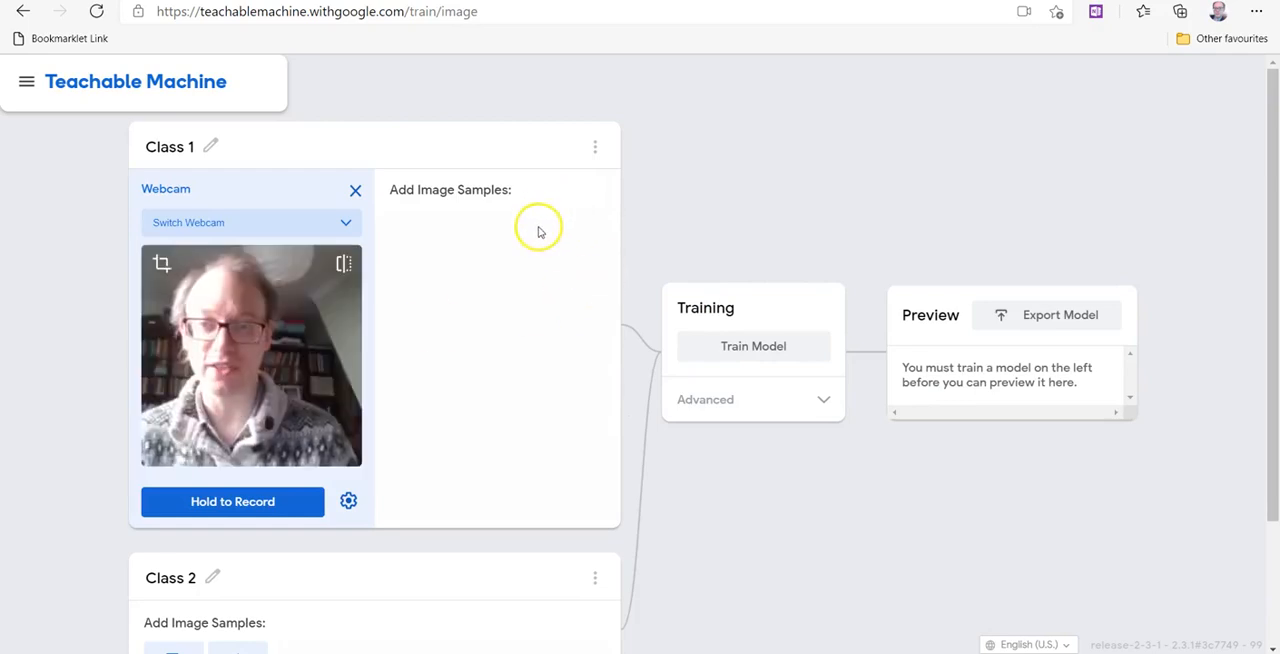
{"action": "mouse_move", "coordinate": [488, 283]}
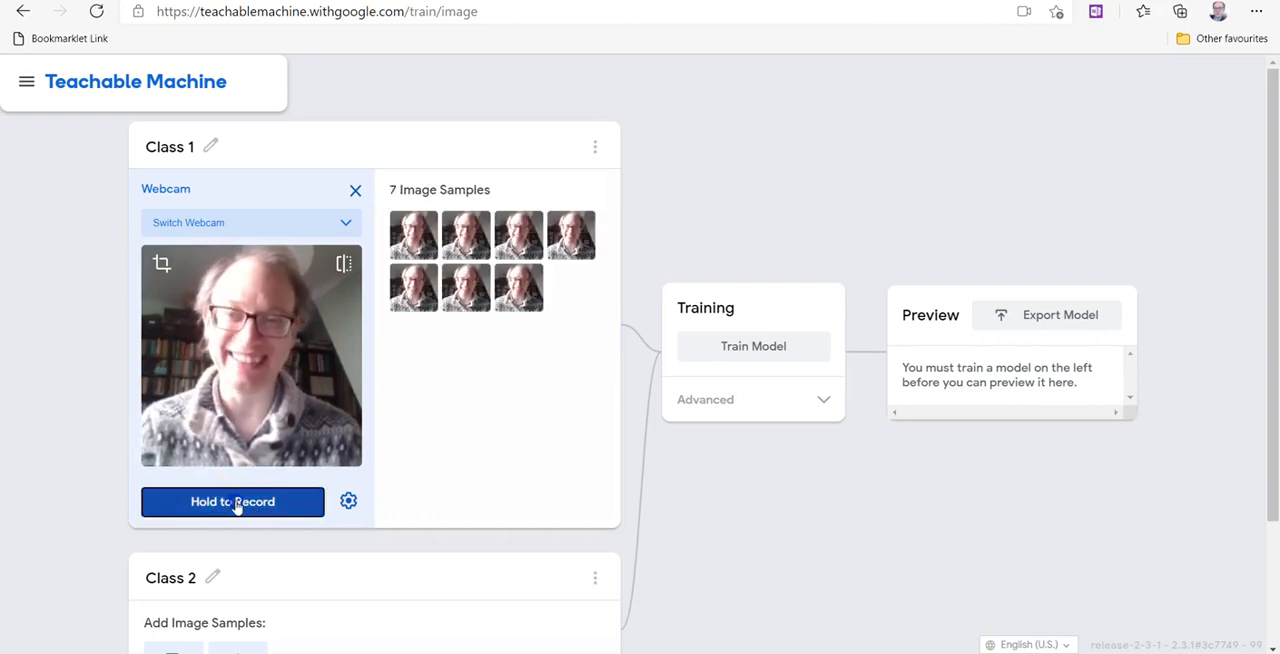
{"action": "left_click", "coordinate": [232, 502]}
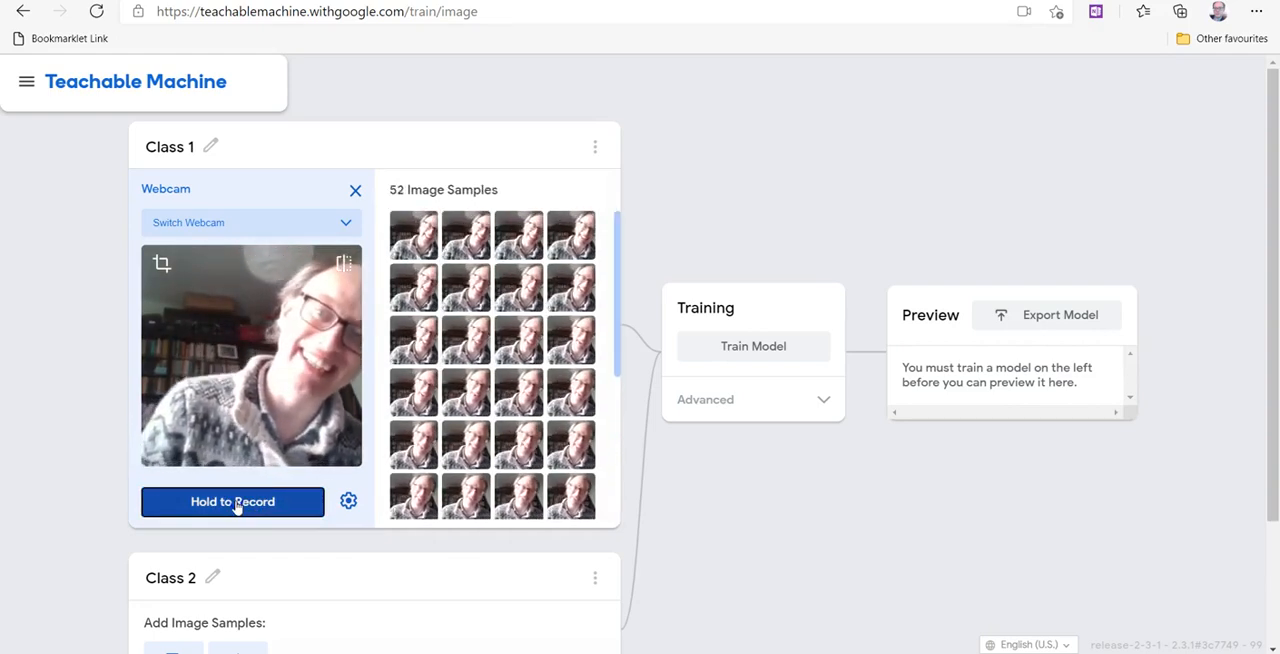
{"action": "left_click", "coordinate": [232, 502]}
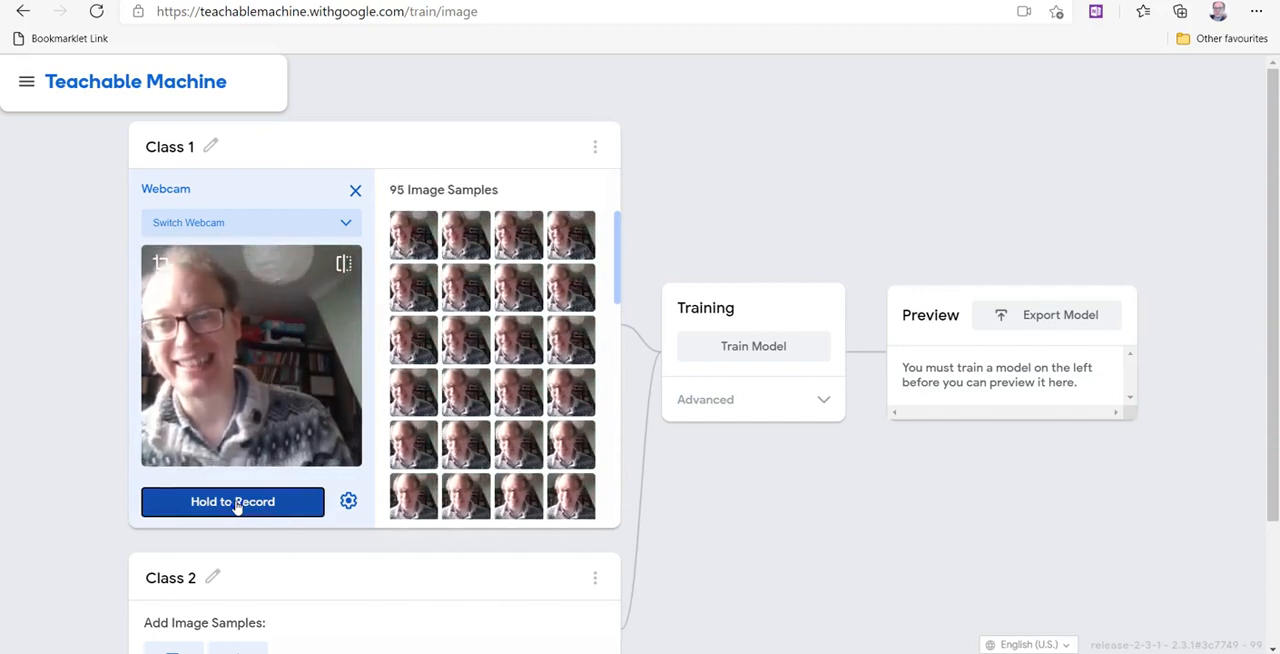
{"action": "left_click", "coordinate": [232, 502]}
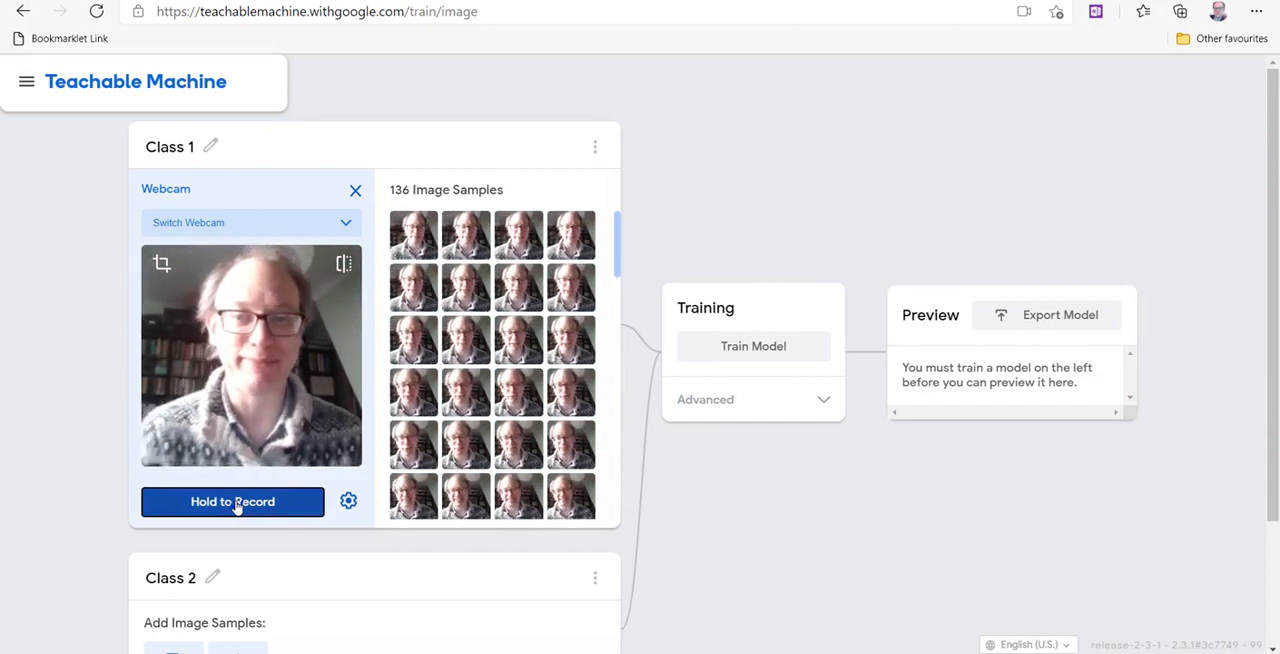
{"action": "left_click", "coordinate": [232, 502]}
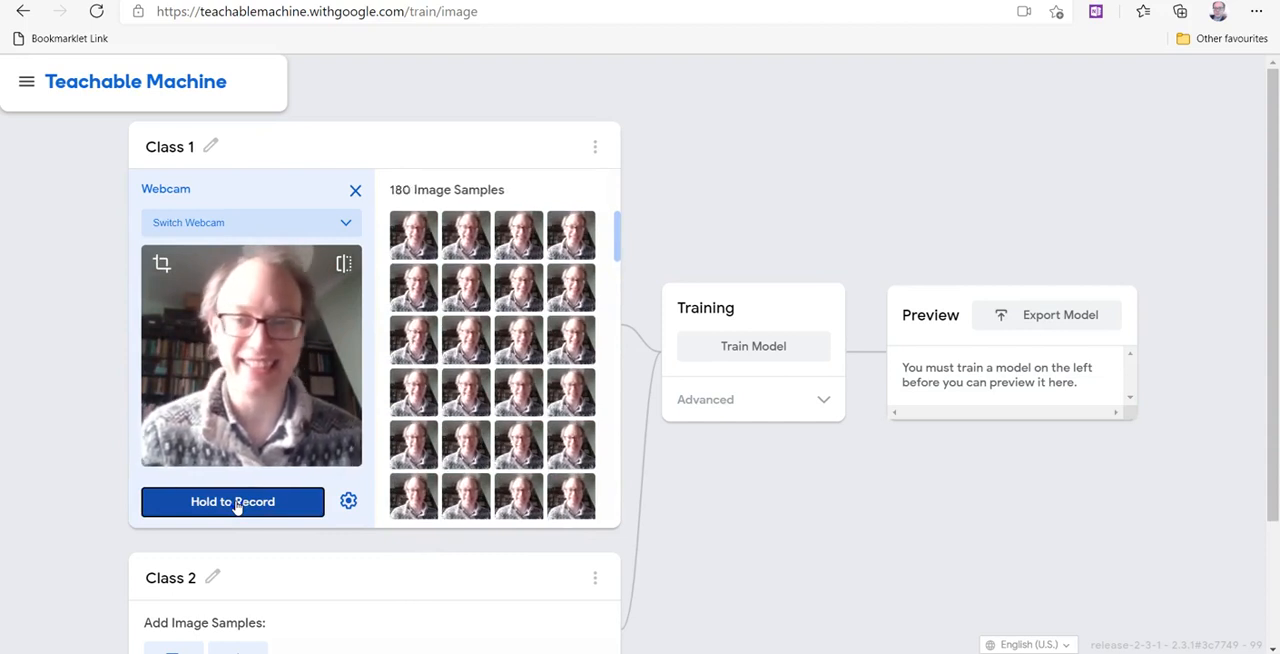
{"action": "left_click", "coordinate": [232, 502]}
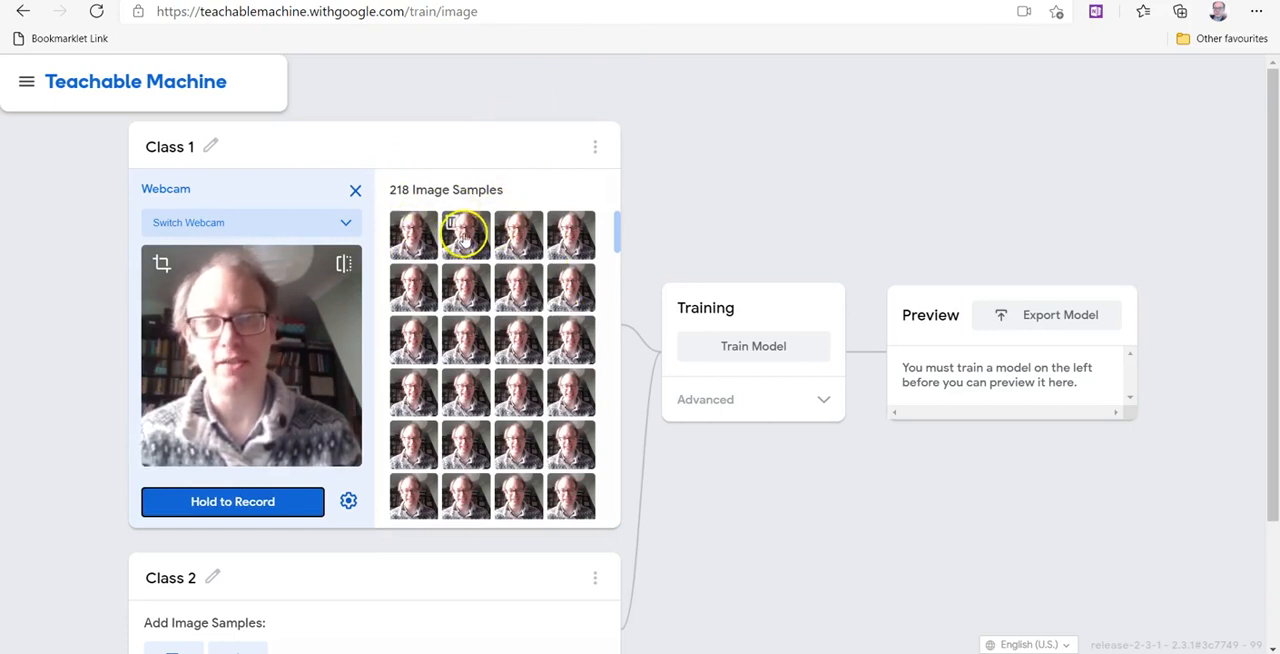
{"action": "mouse_move", "coordinate": [526, 302]}
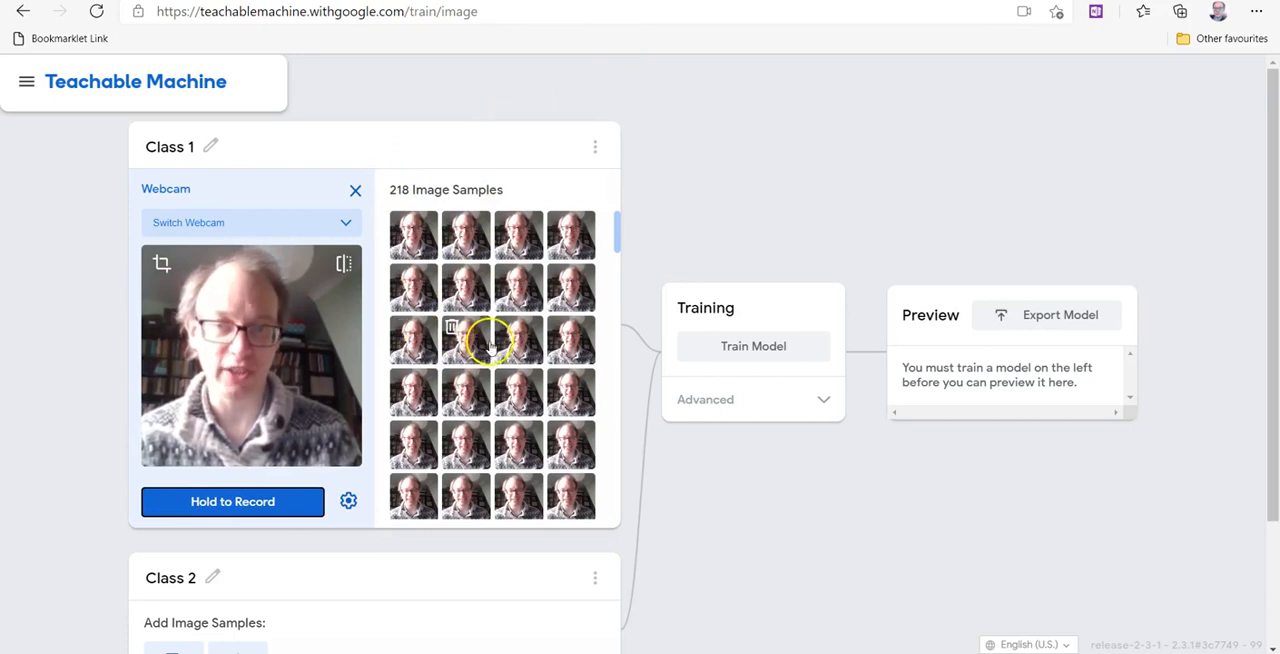
{"action": "mouse_move", "coordinate": [535, 393]}
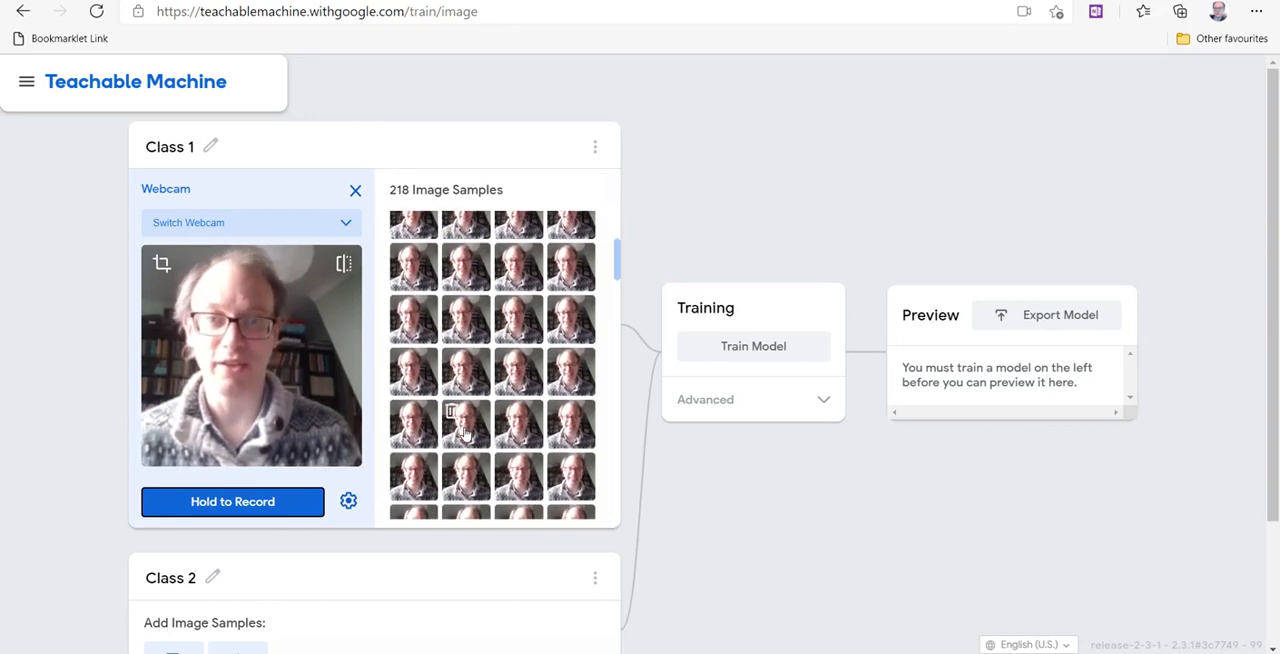
Switch Class 2 to webcam input and record 229 images of the presenter looking upset.
{"action": "scroll", "scroll_direction": "down", "scroll_amount": 3}
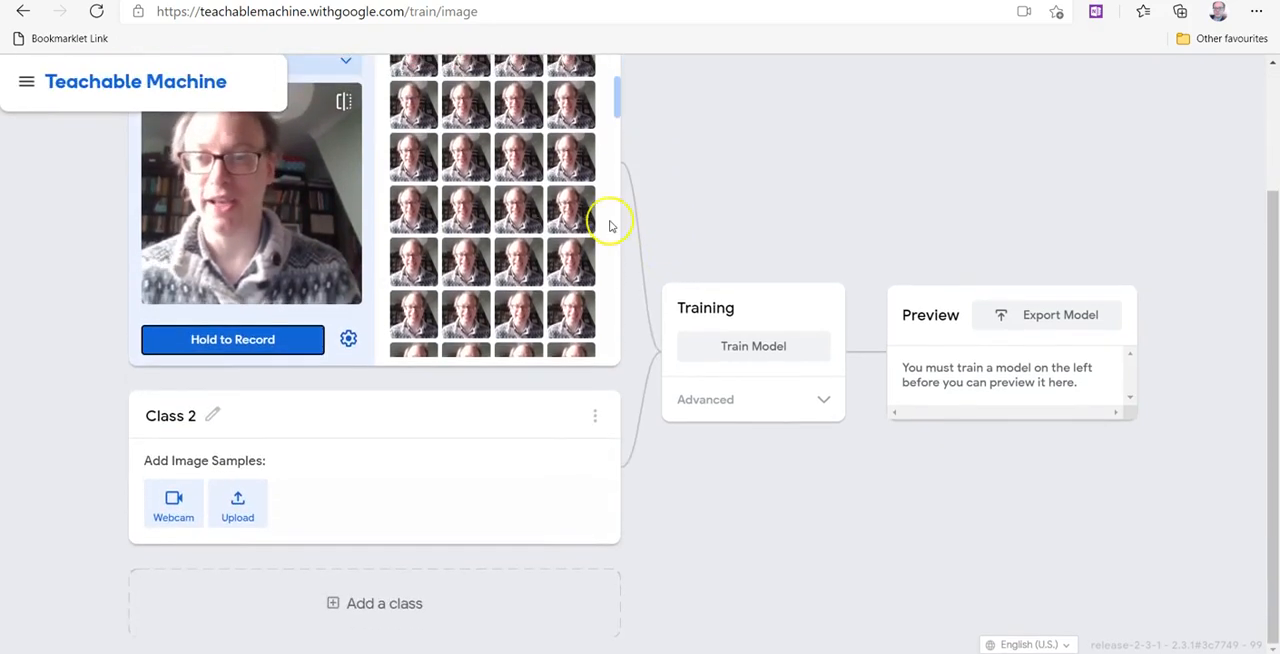
{"action": "mouse_move", "coordinate": [173, 502]}
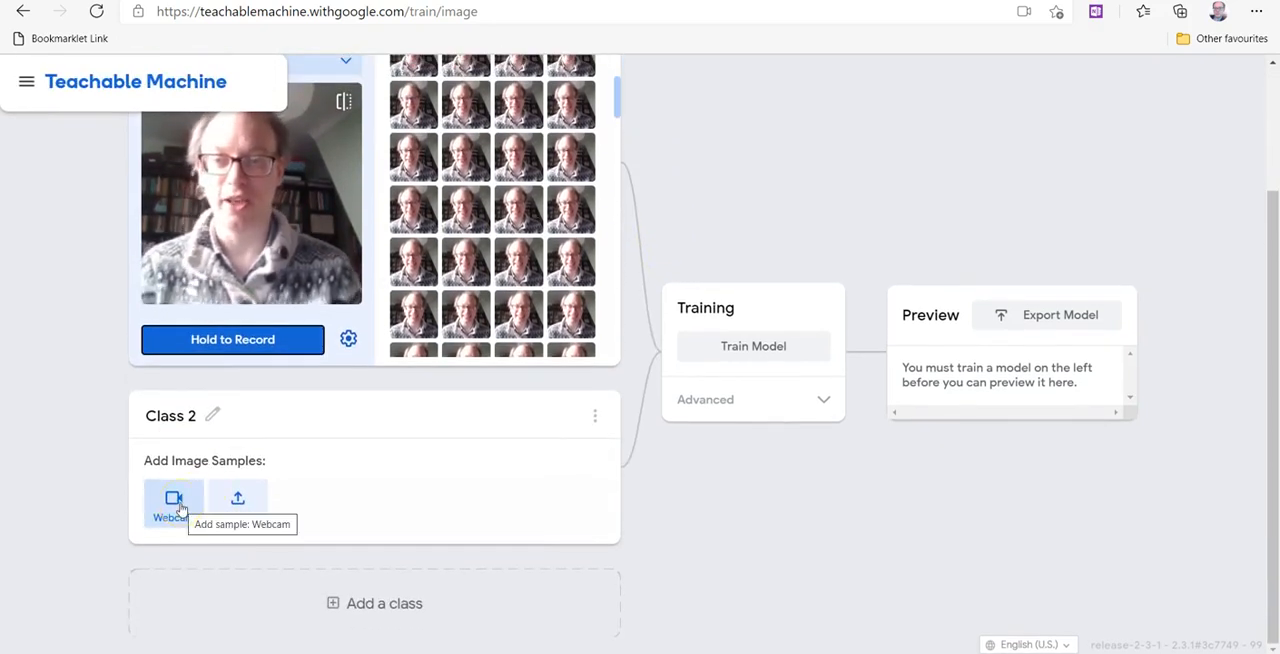
{"action": "left_click", "coordinate": [173, 500]}
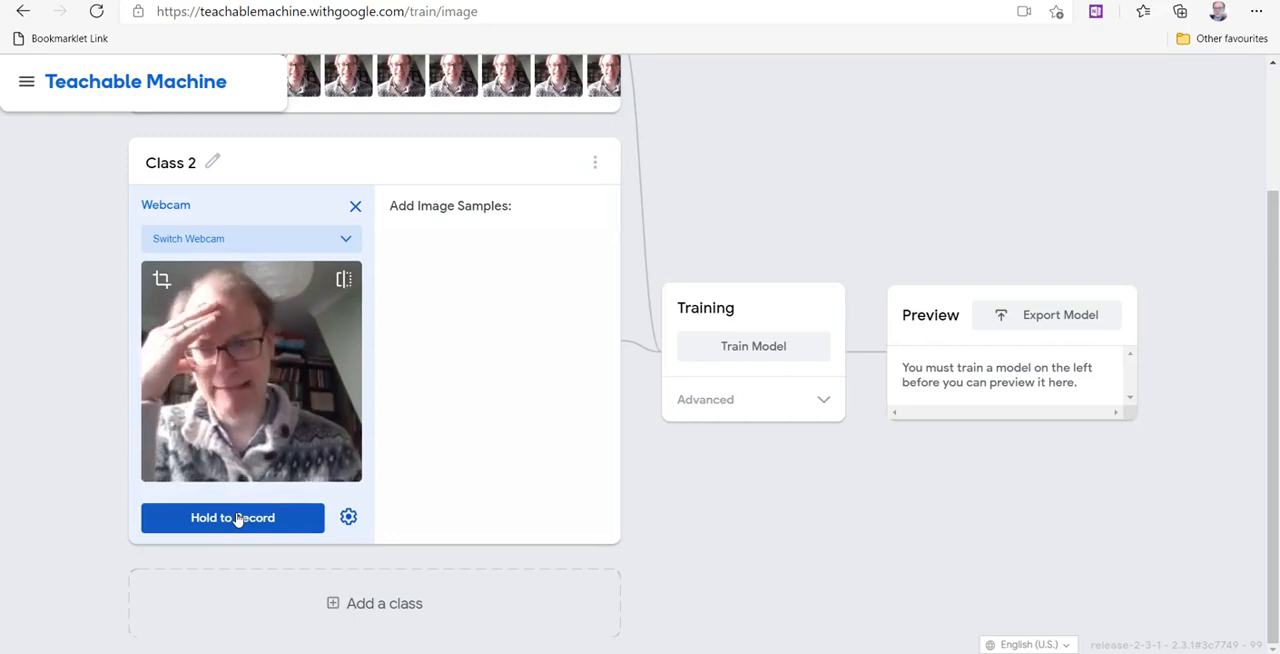
{"action": "left_click", "coordinate": [232, 518]}
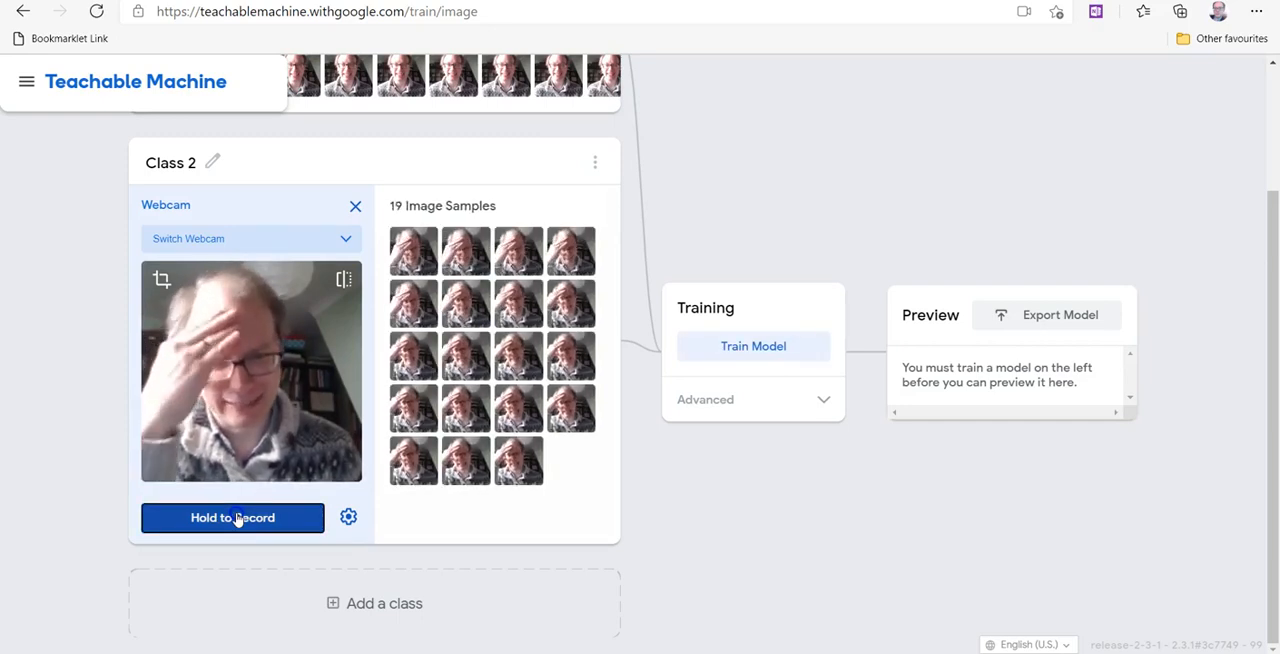
{"action": "left_click", "coordinate": [232, 518]}
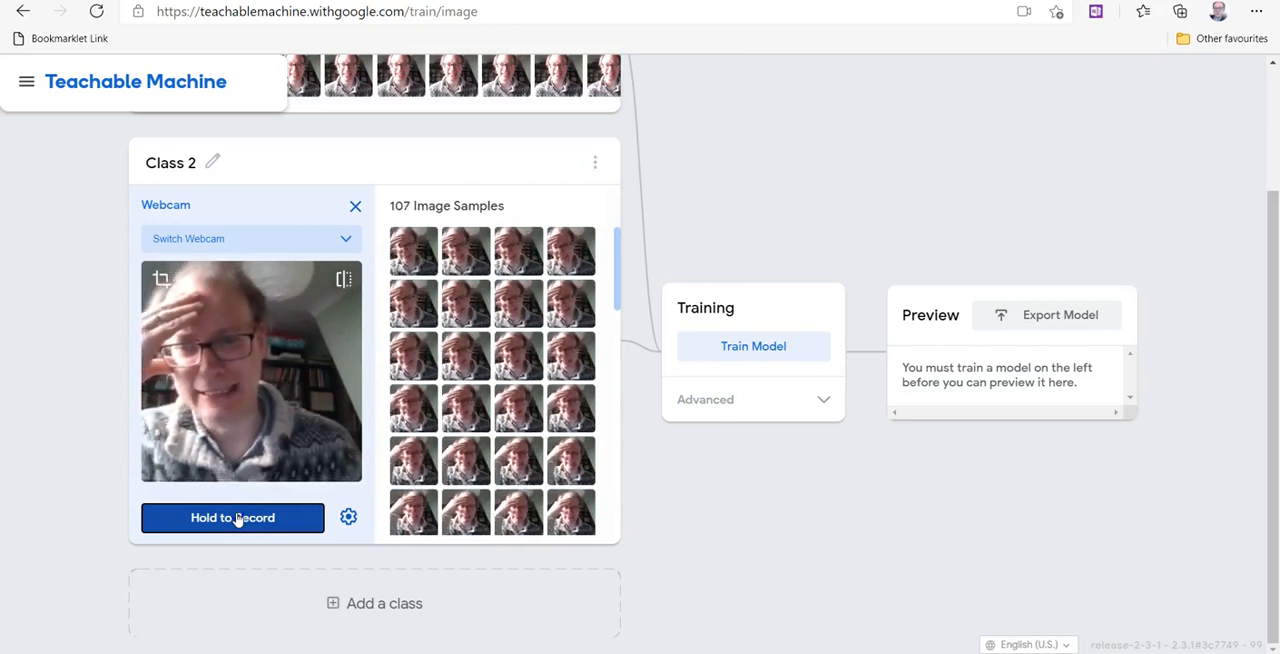
{"action": "left_click", "coordinate": [232, 518]}
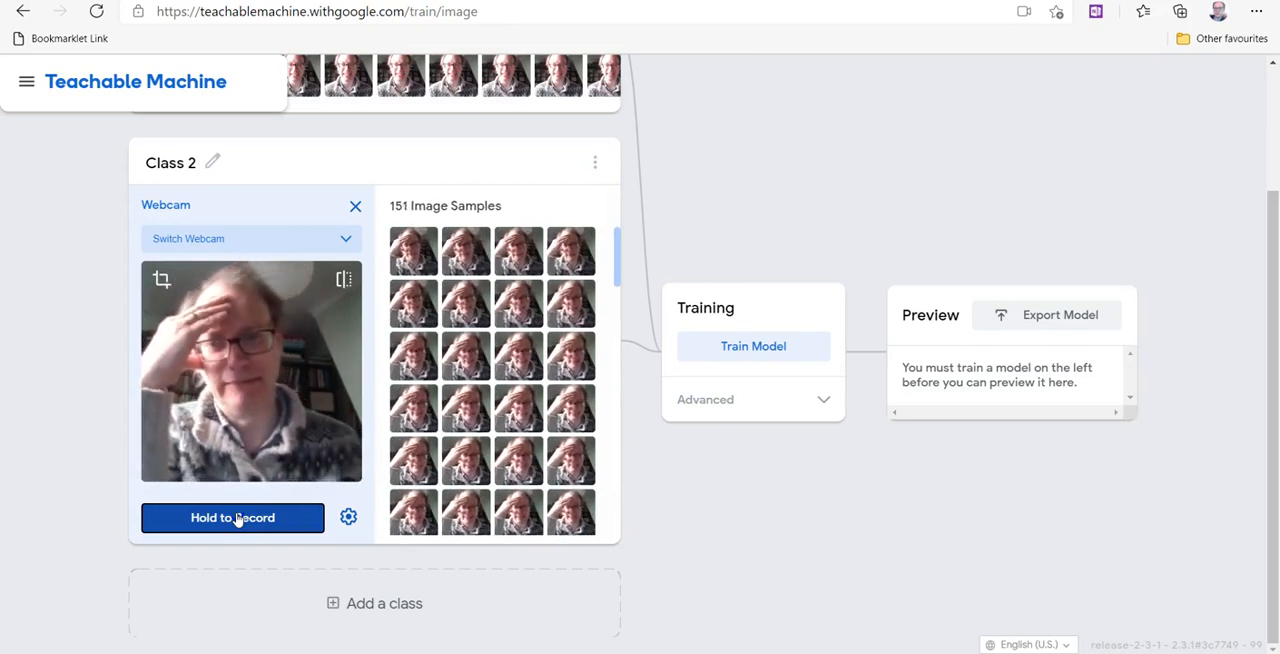
{"action": "left_click", "coordinate": [232, 518]}
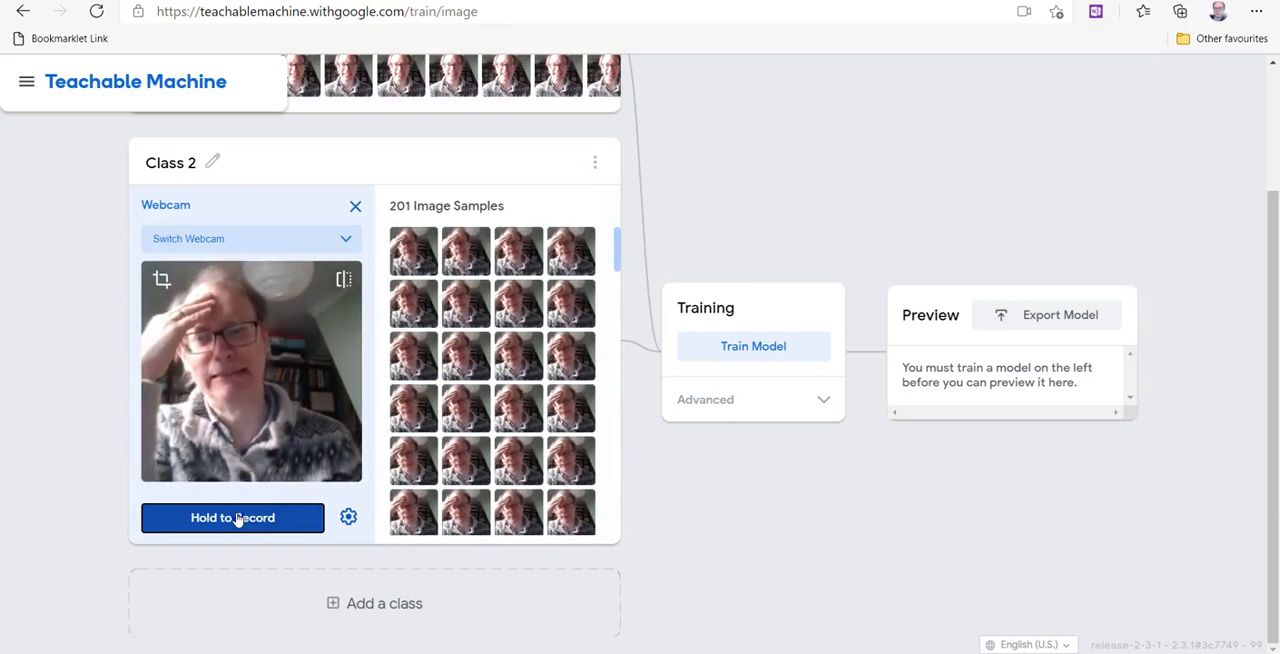
{"action": "left_click", "coordinate": [232, 518]}
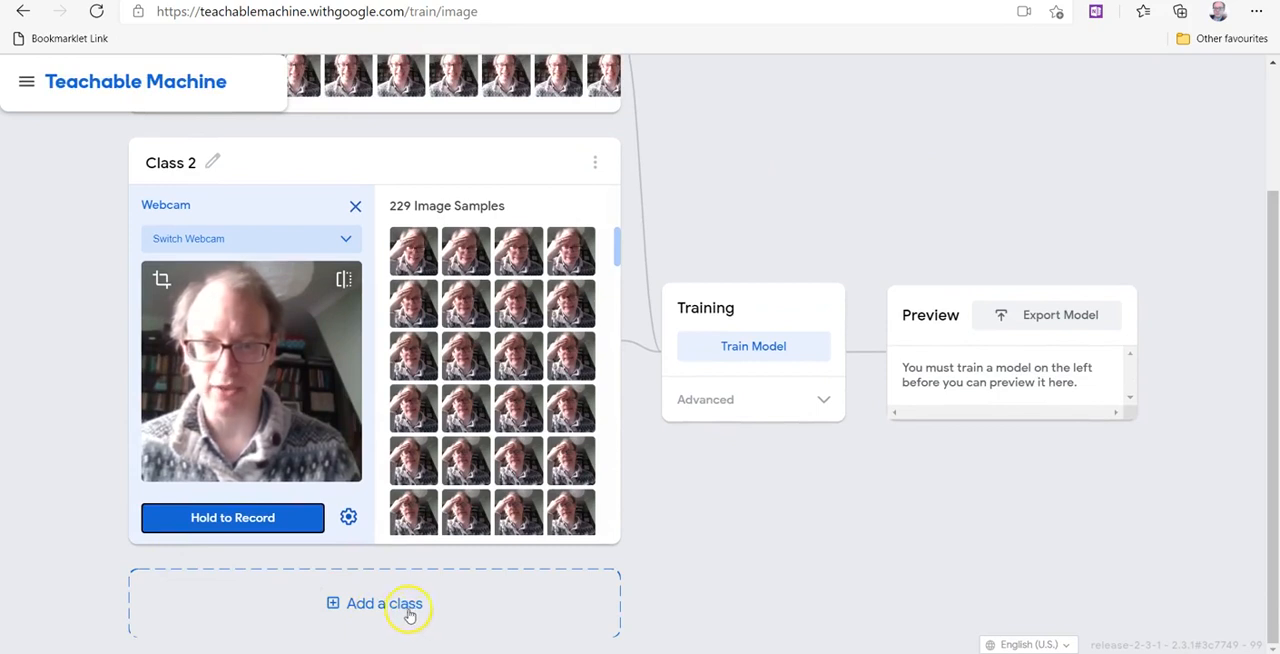
Add Class 3 and record 171 webcam images of the presenter looking surprised.
{"action": "left_click", "coordinate": [384, 604]}
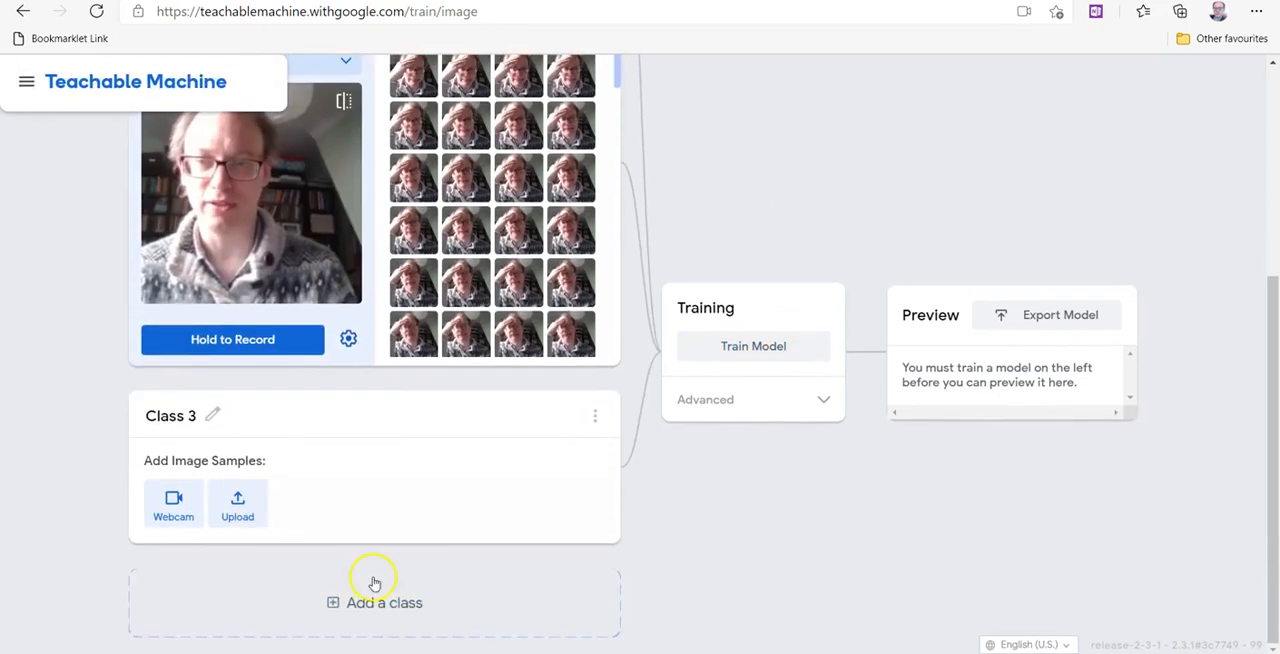
{"action": "left_click", "coordinate": [173, 504]}
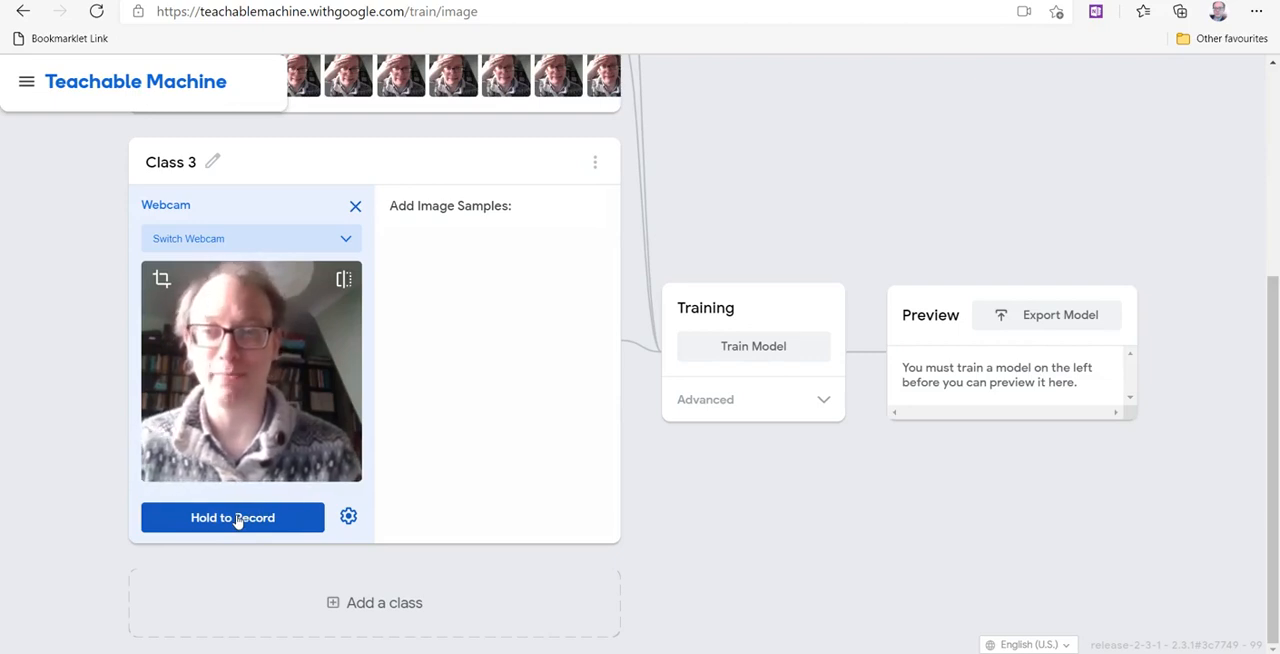
{"action": "left_click", "coordinate": [232, 517]}
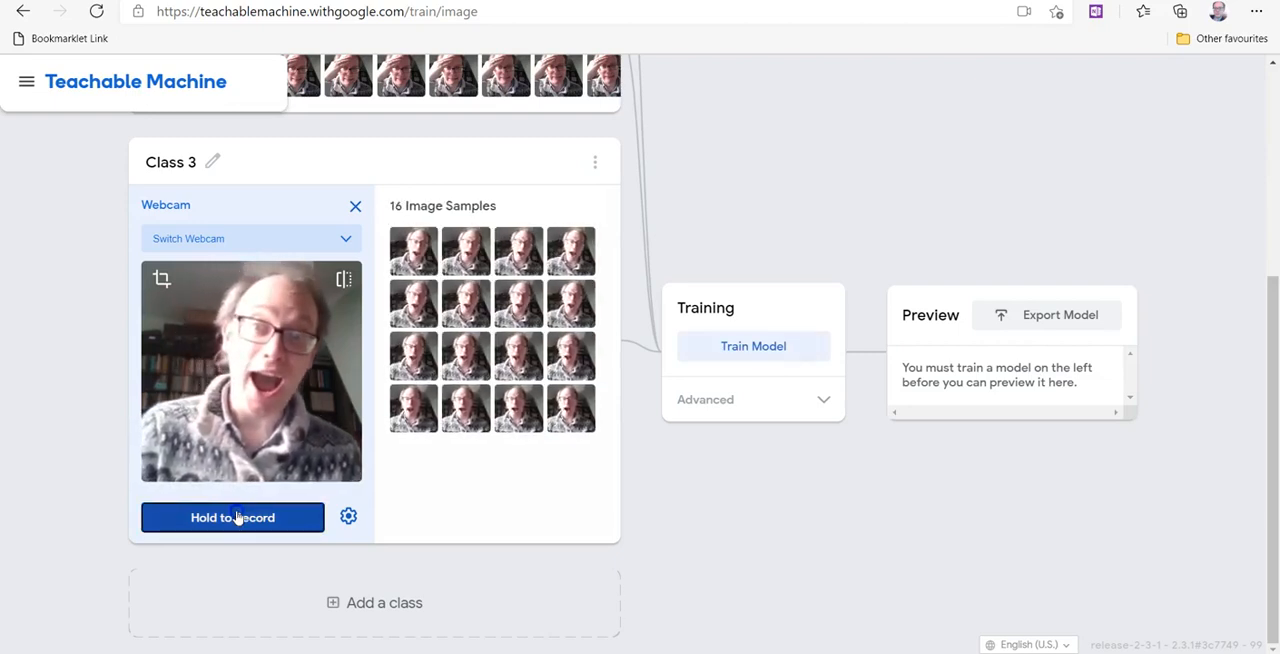
{"action": "left_click", "coordinate": [232, 517]}
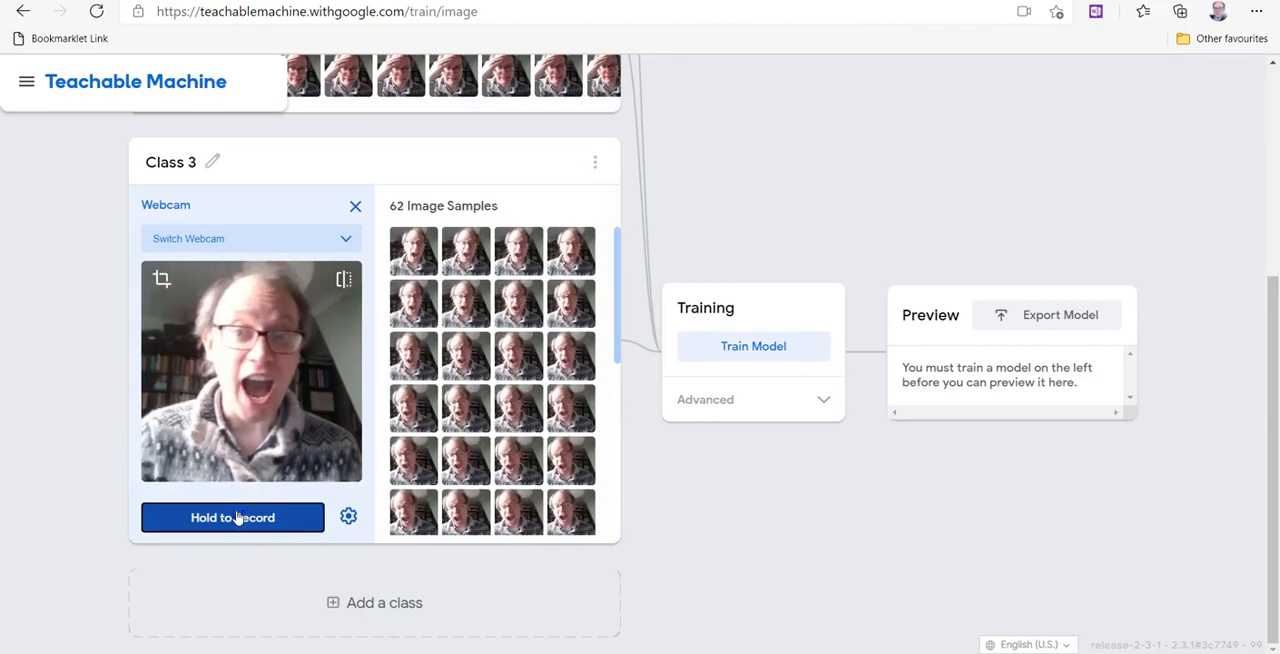
{"action": "left_click", "coordinate": [232, 517]}
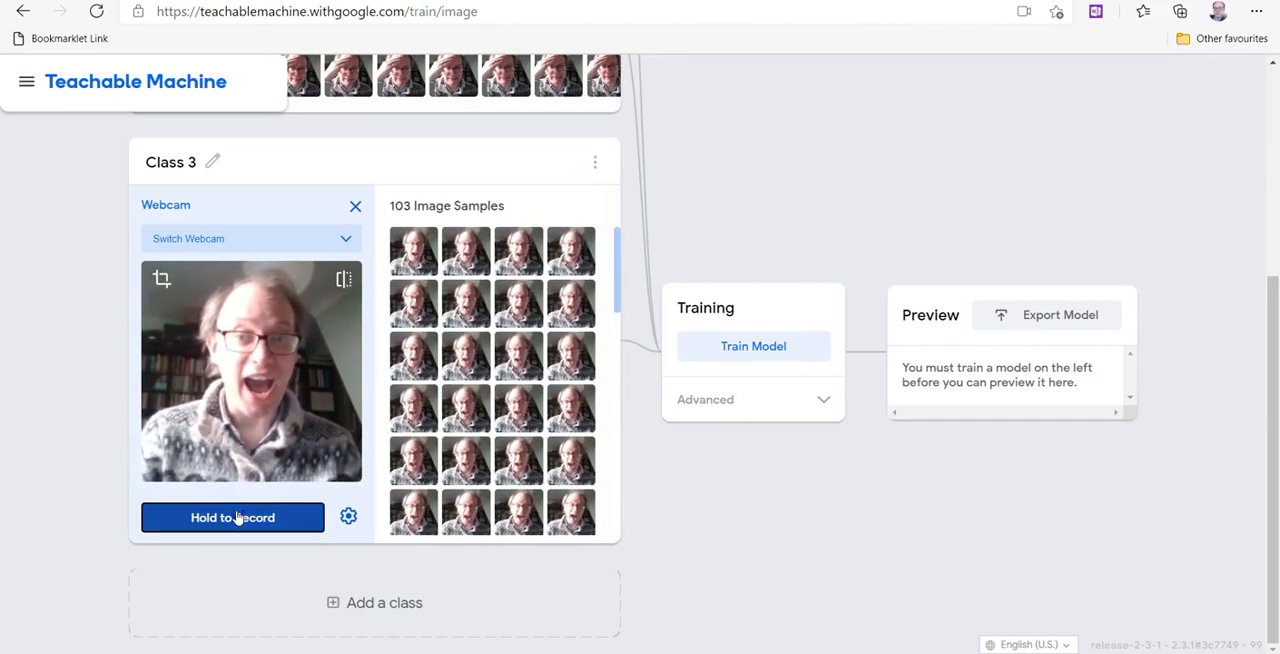
{"action": "left_click", "coordinate": [232, 517]}
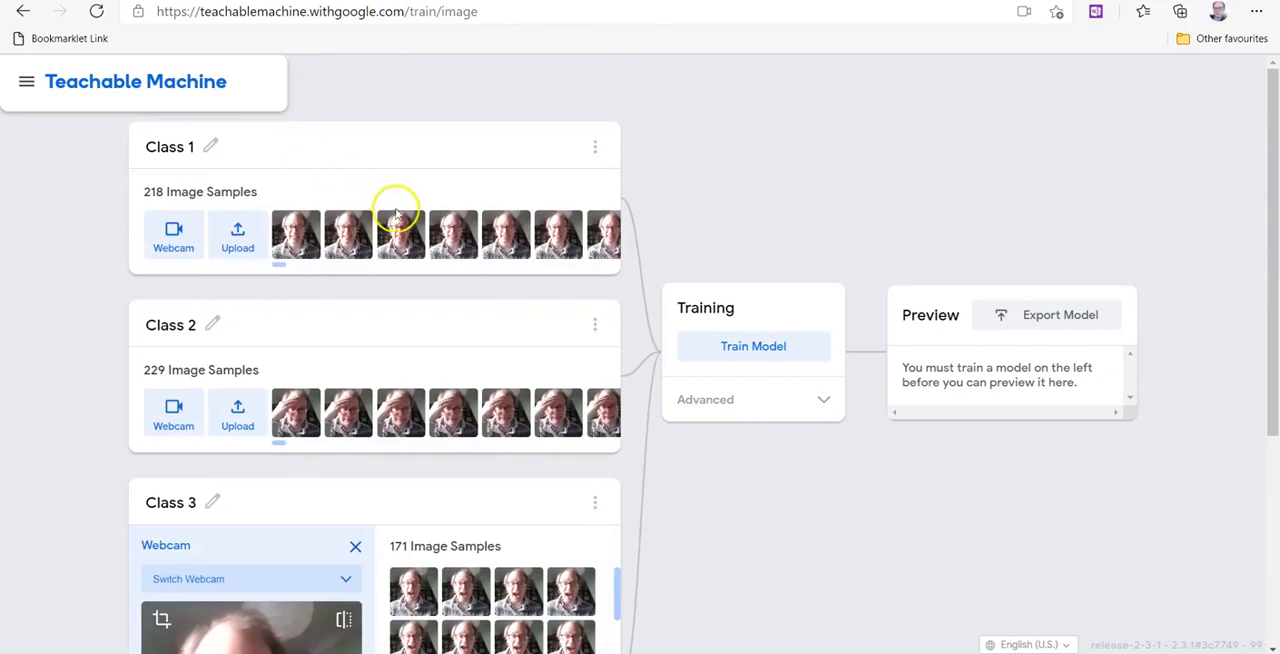
{"action": "mouse_move", "coordinate": [402, 412]}
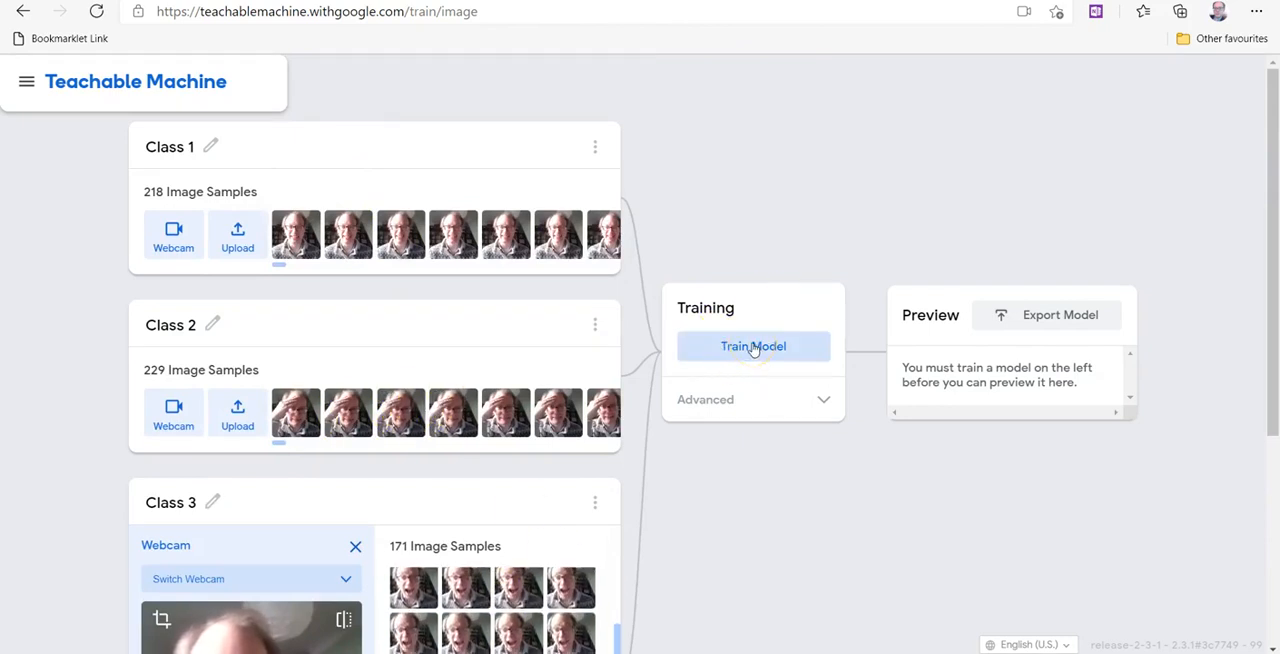
Start model training on all three classes, reaching epoch 0 of 50.
{"action": "left_click", "coordinate": [753, 346]}
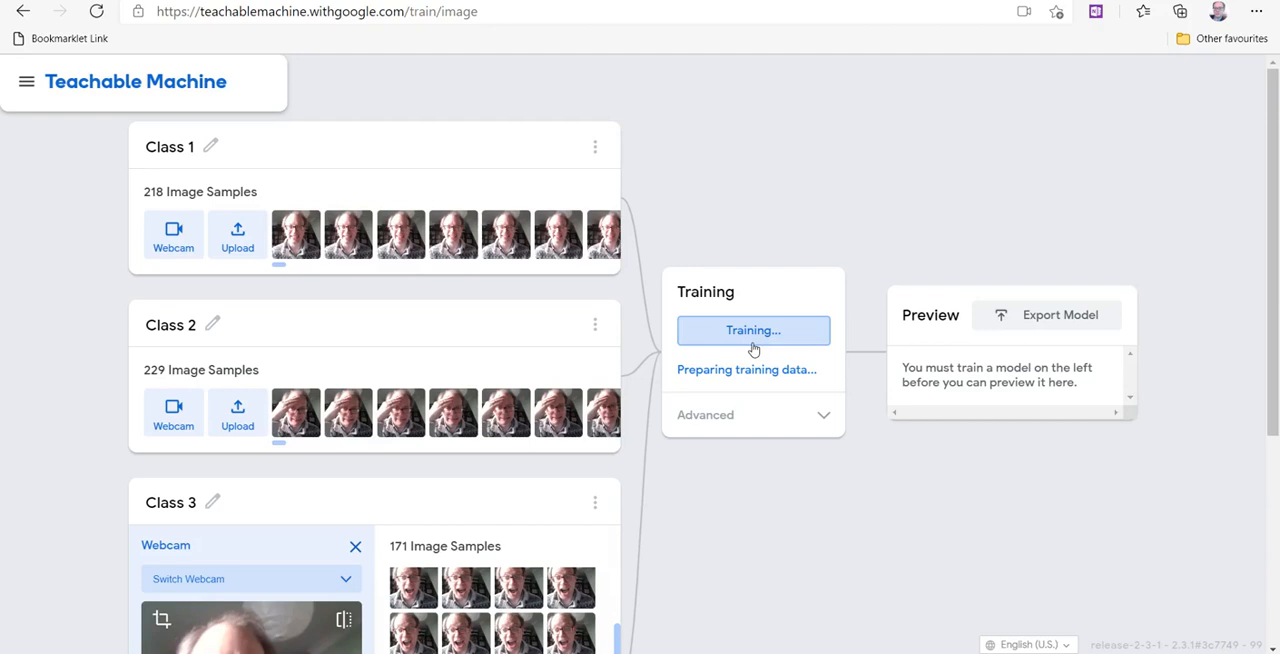
{"action": "left_click", "coordinate": [753, 330]}
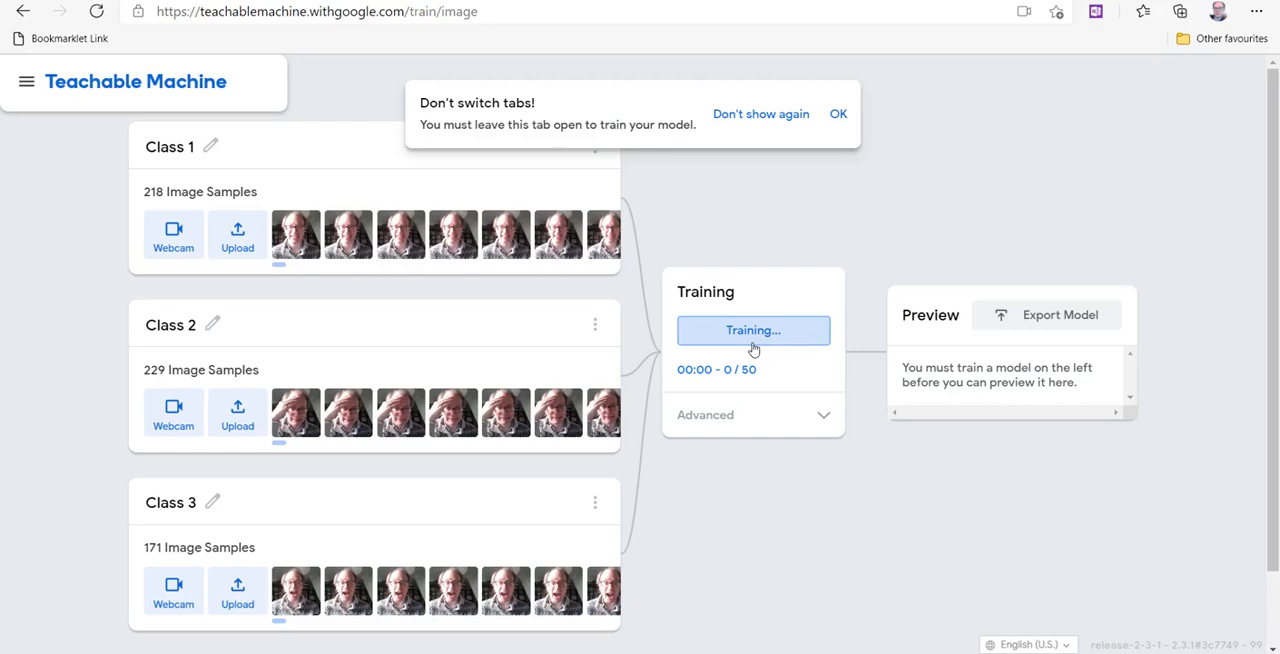